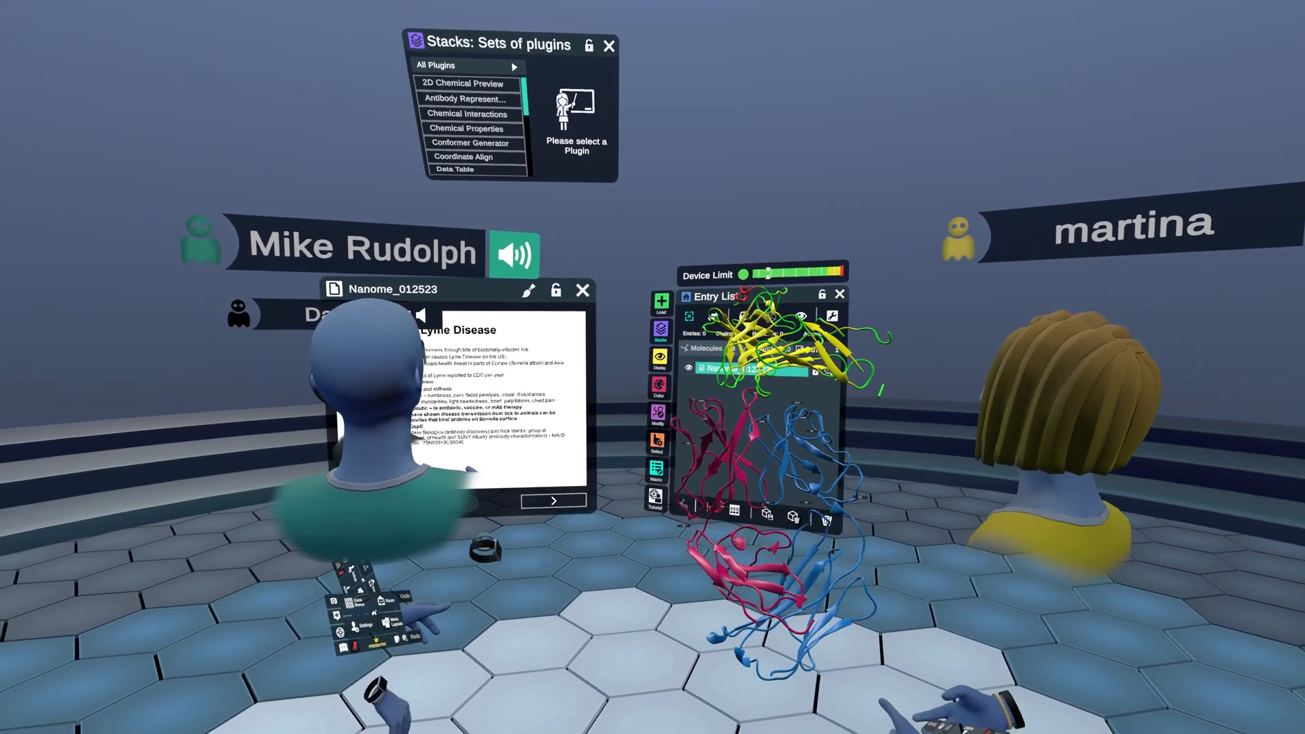
- Run the RMSD superposition and display the Run 1 table: RMSD 1.11 over 152 residues
{"action": "left_click", "coordinate": [465, 98]}
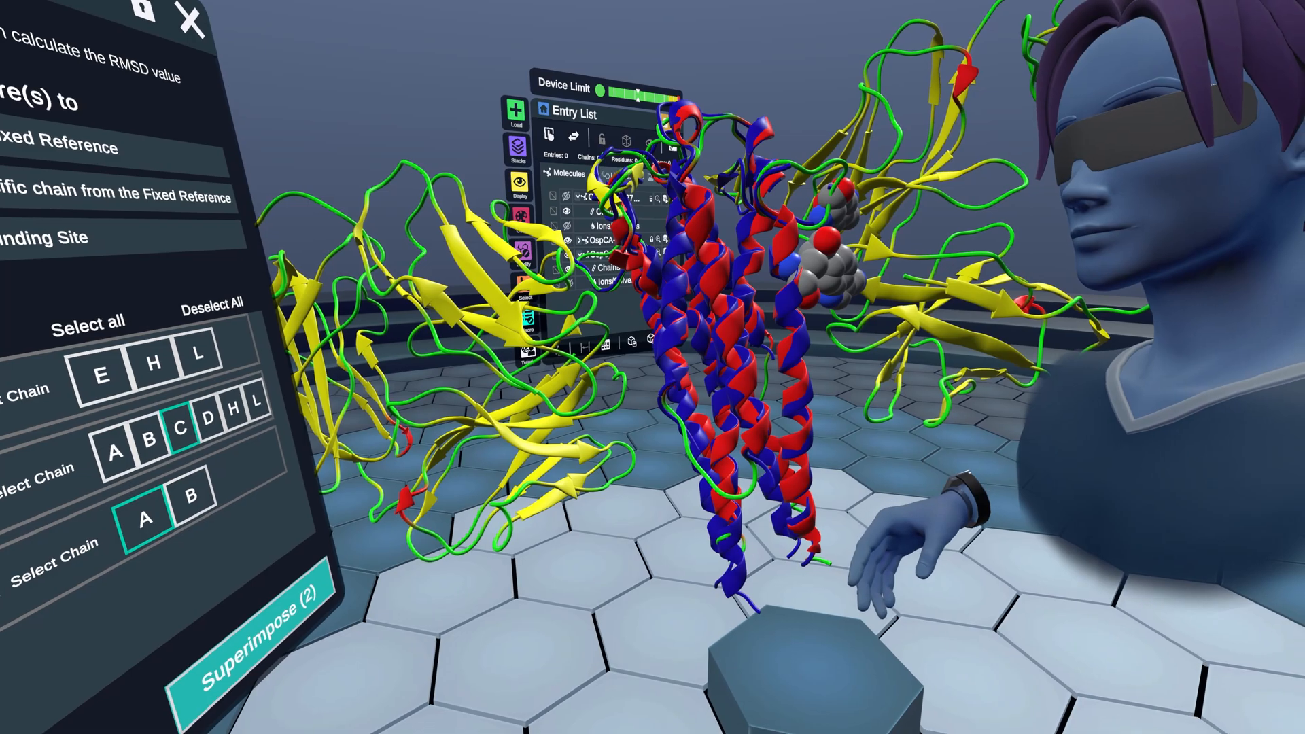
{"action": "left_click", "coordinate": [250, 640]}
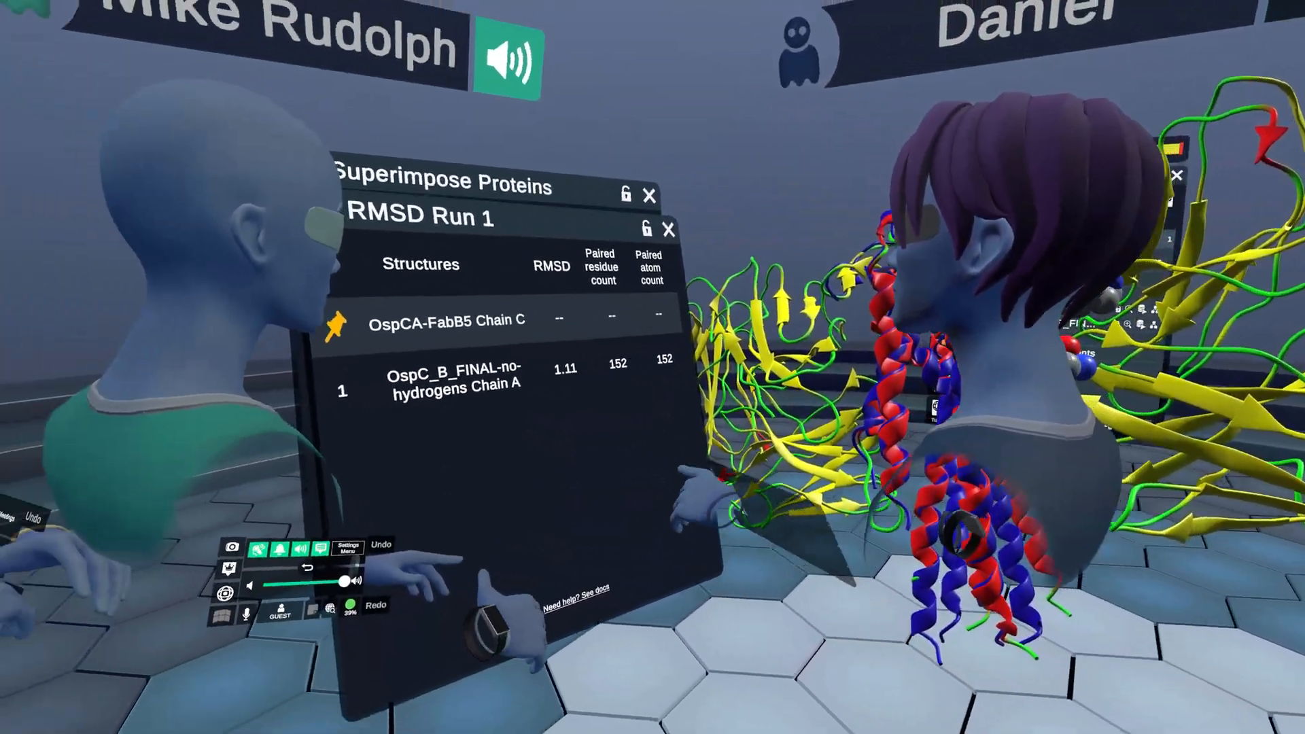